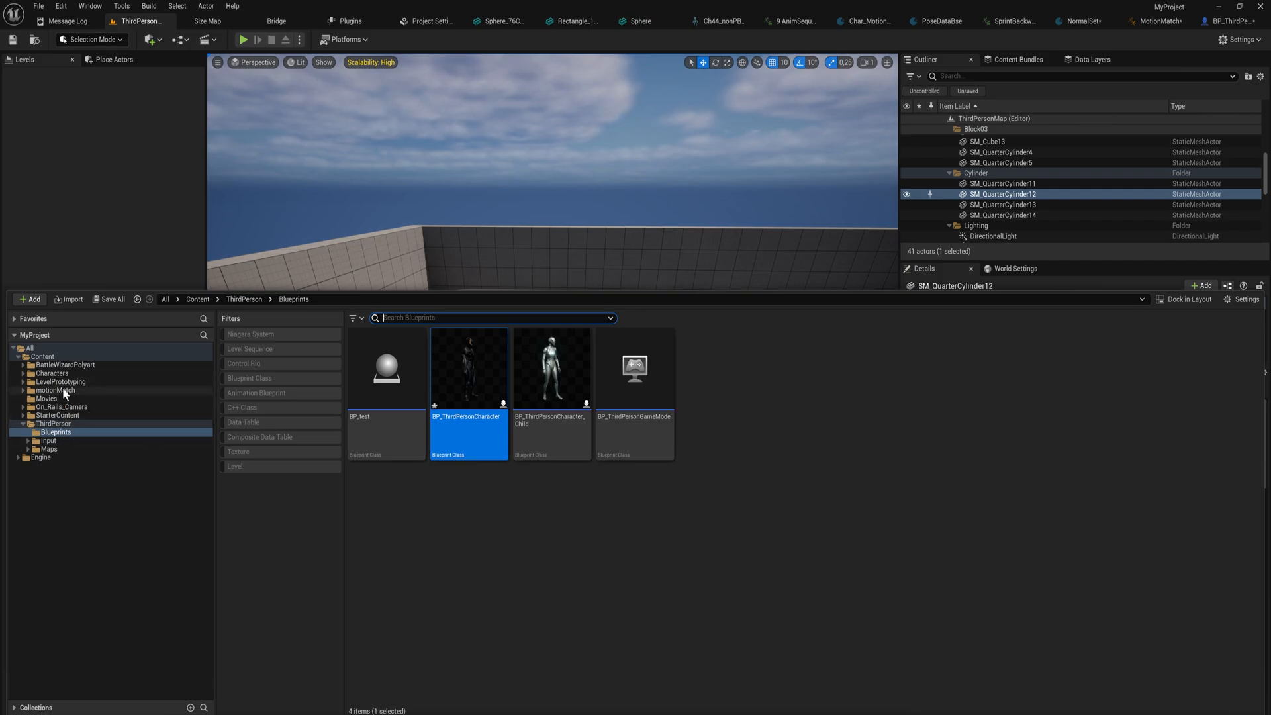
Step: Show the imported Mixamo animation sequences in motionMatch's animations folder
{"action": "left_click", "coordinate": [54, 389]}
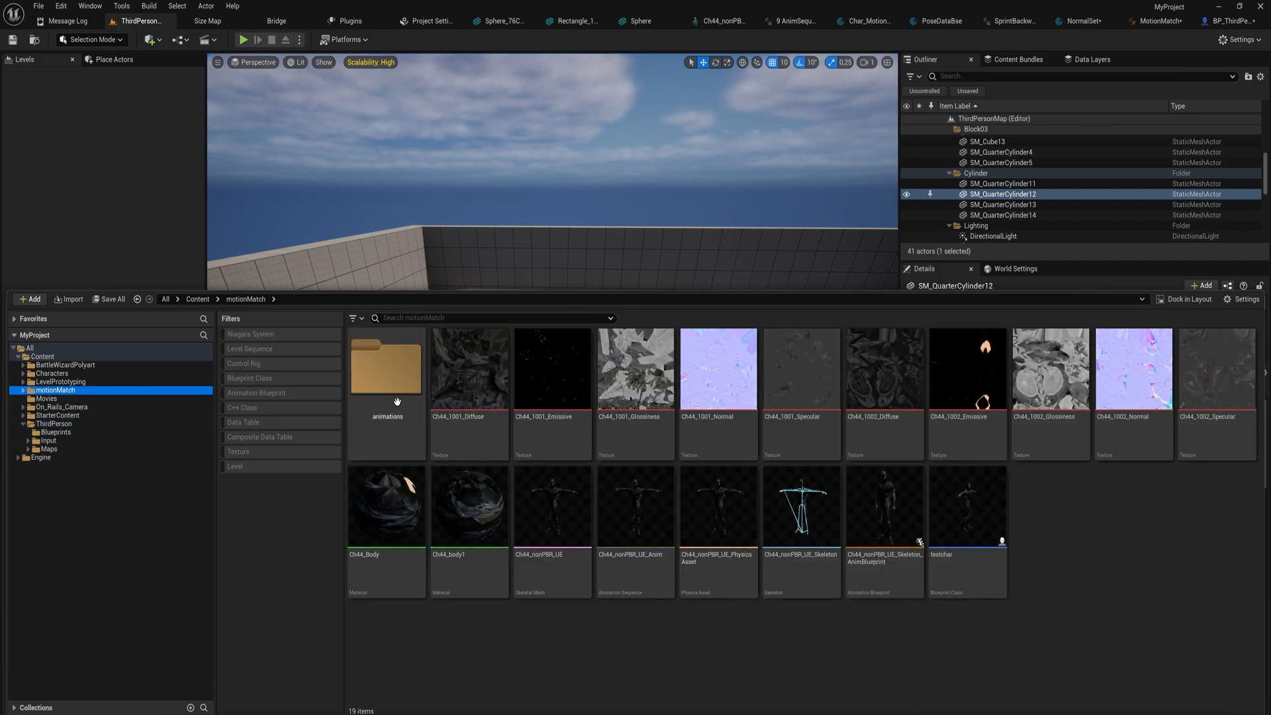
{"action": "double_click", "coordinate": [387, 368]}
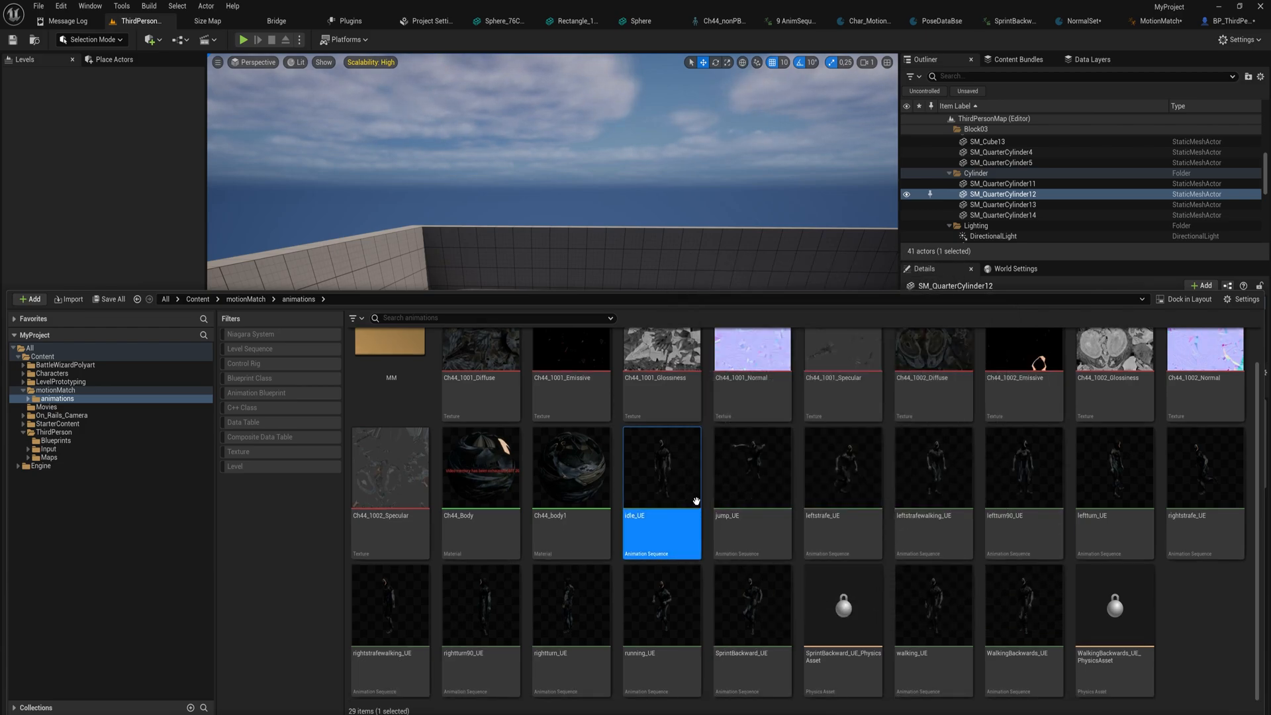
{"action": "mouse_move", "coordinate": [697, 502]}
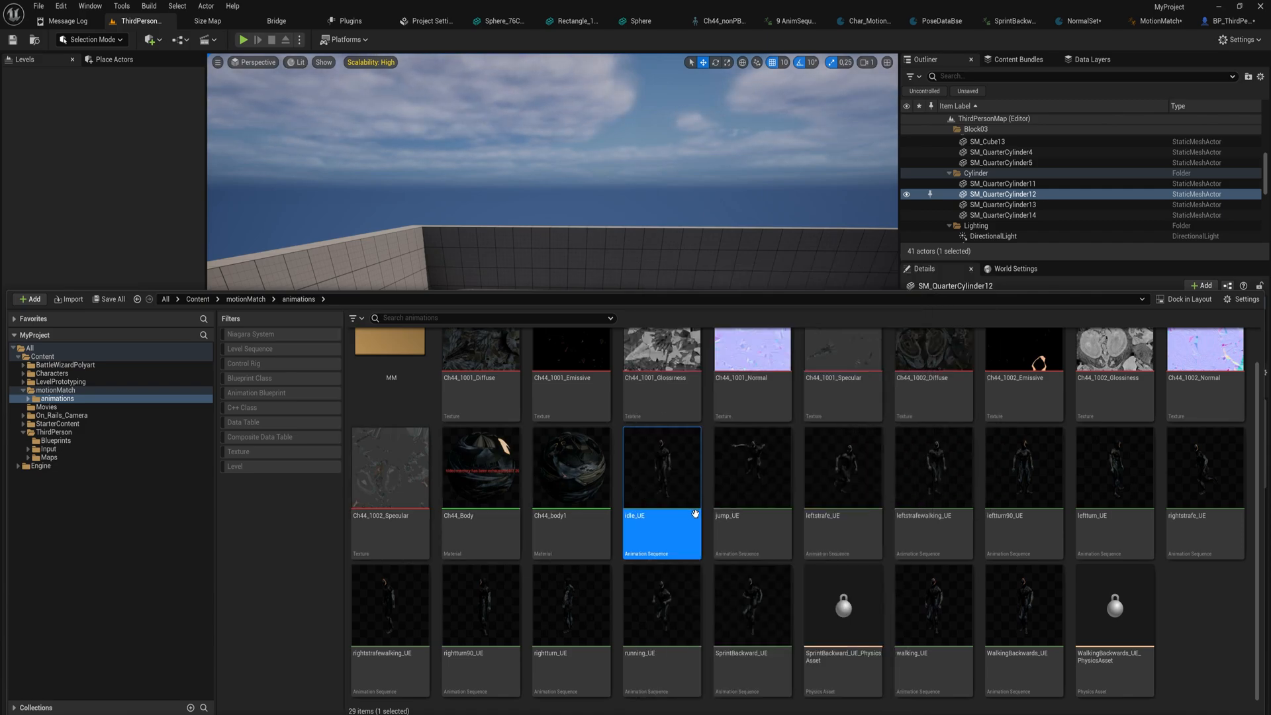
{"action": "mouse_move", "coordinate": [695, 531]}
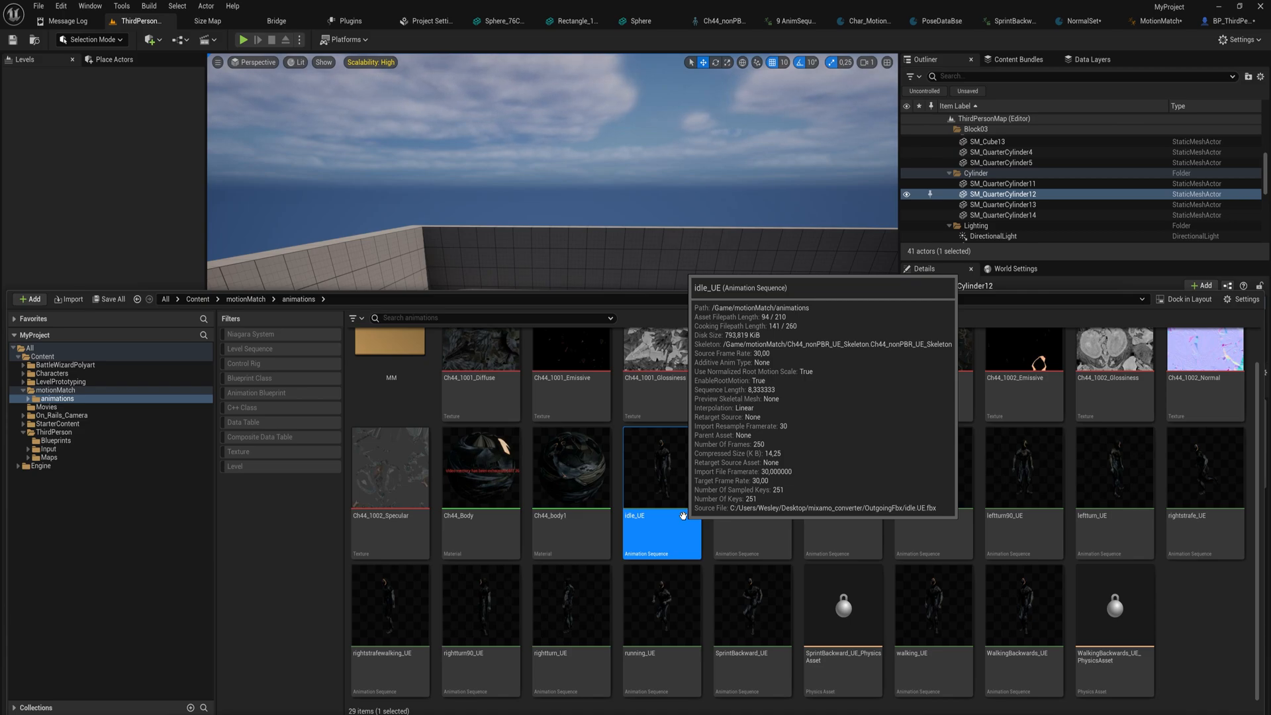
{"action": "mouse_move", "coordinate": [744, 543]}
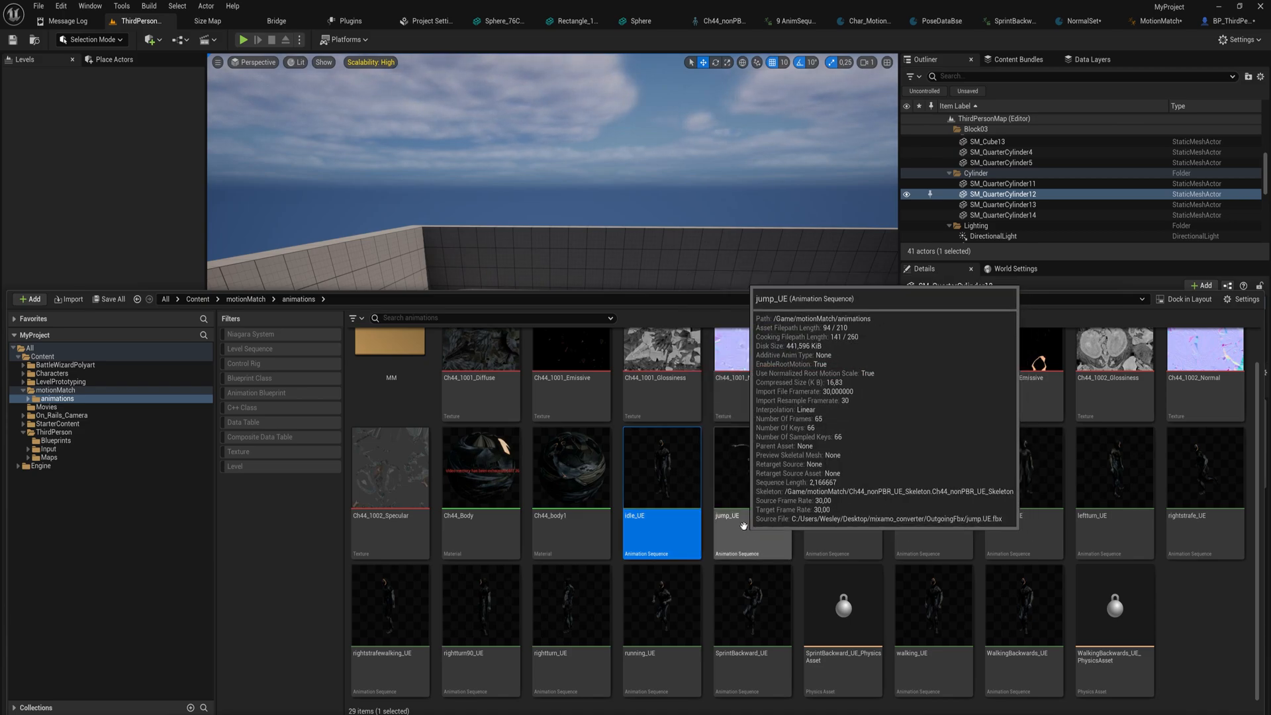
{"action": "mouse_move", "coordinate": [666, 477]}
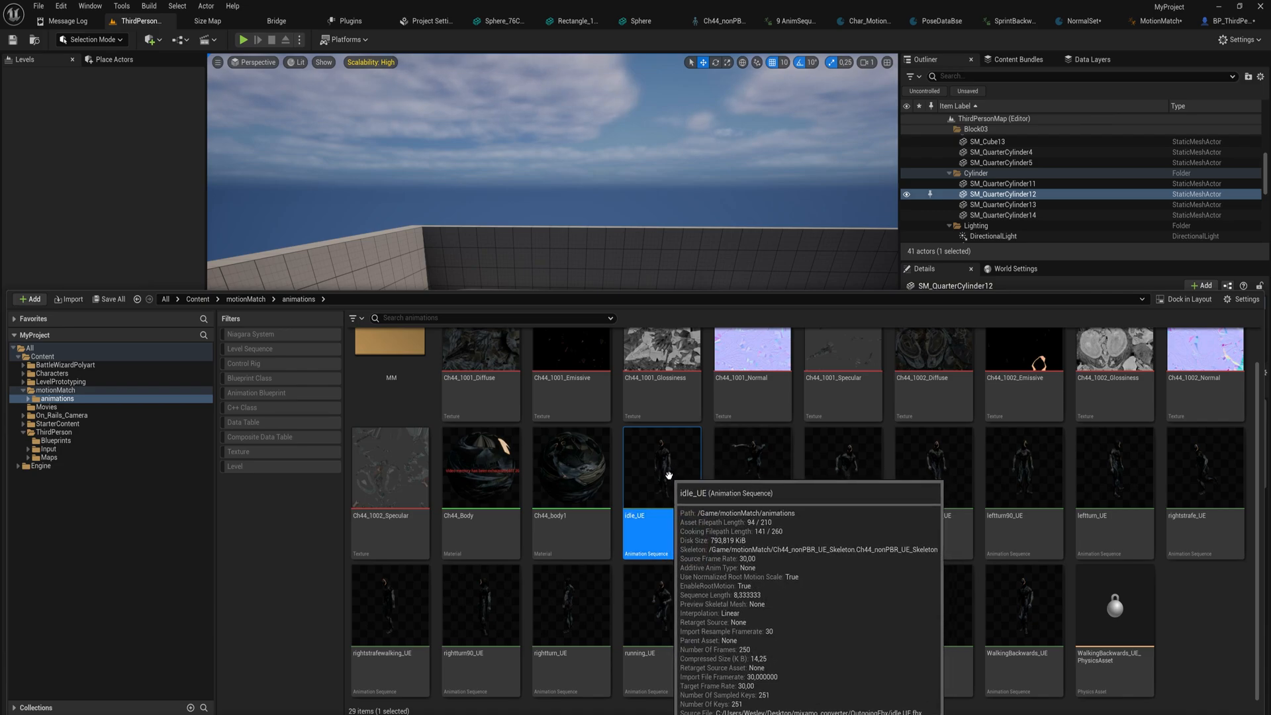
Step: Launch Retarget Animations for the selected Mixamo animation sequences
{"action": "right_click", "coordinate": [662, 466]}
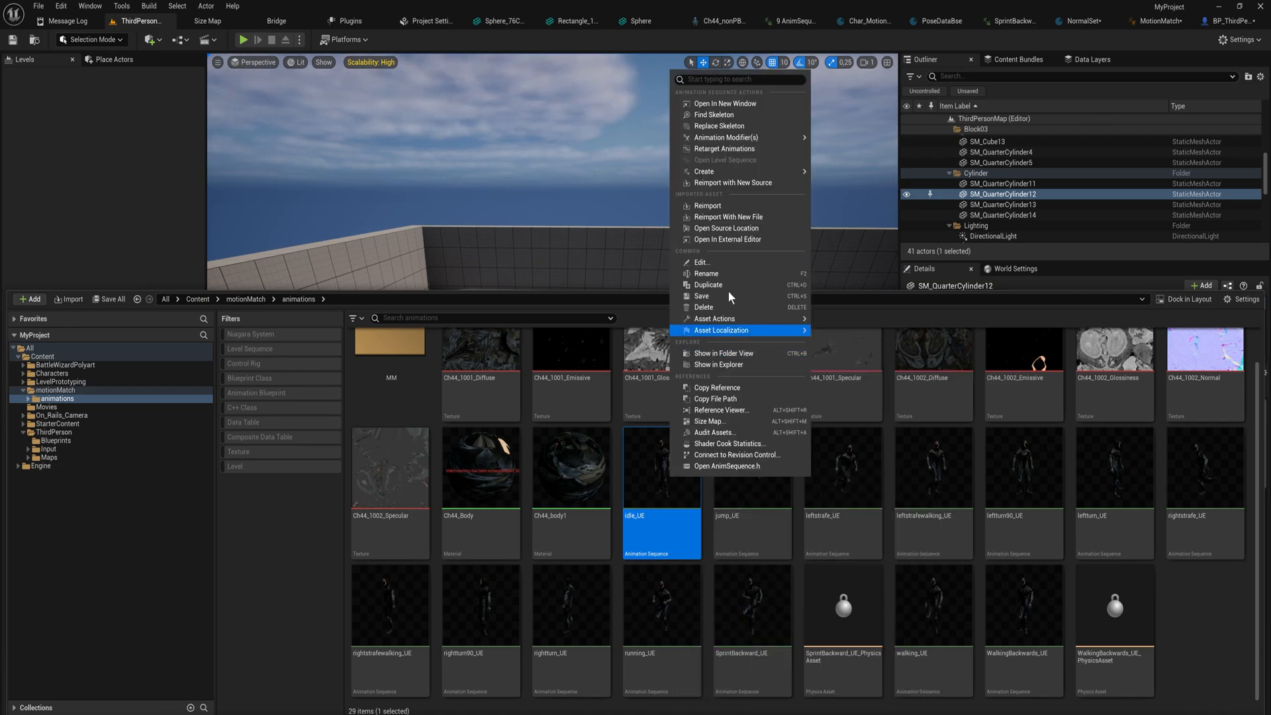
{"action": "mouse_move", "coordinate": [724, 149]}
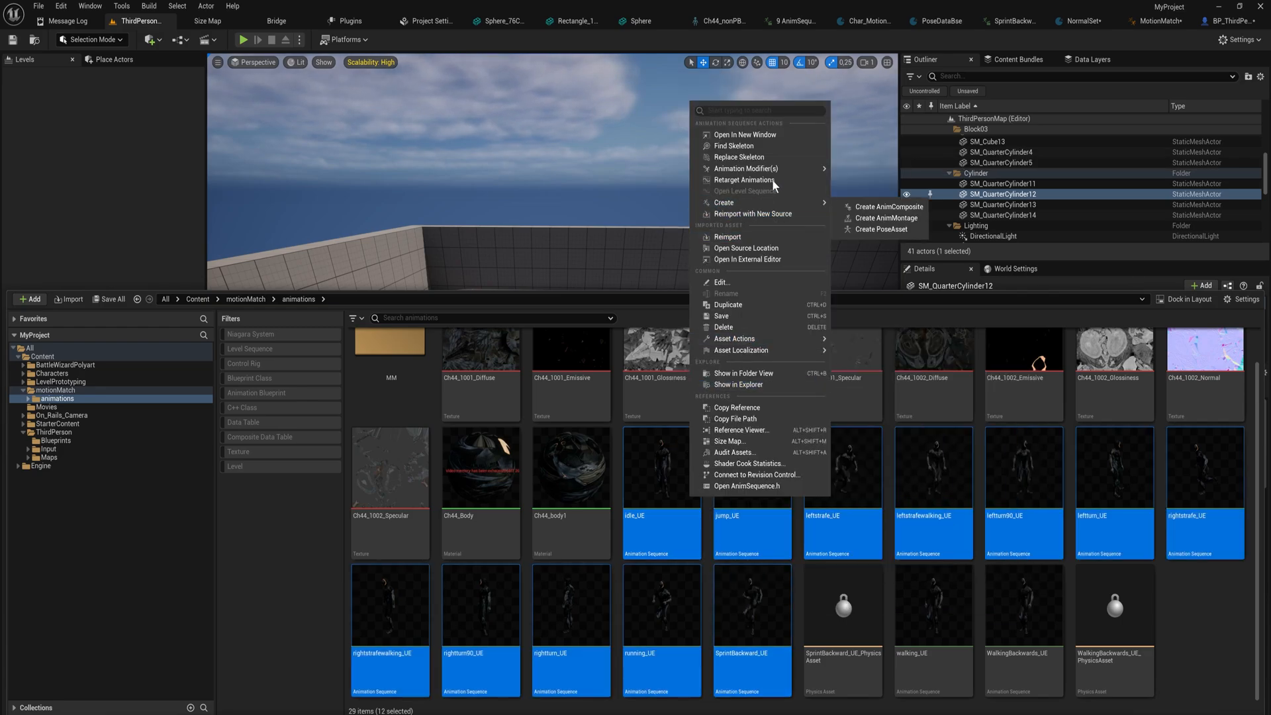
{"action": "left_click", "coordinate": [744, 180]}
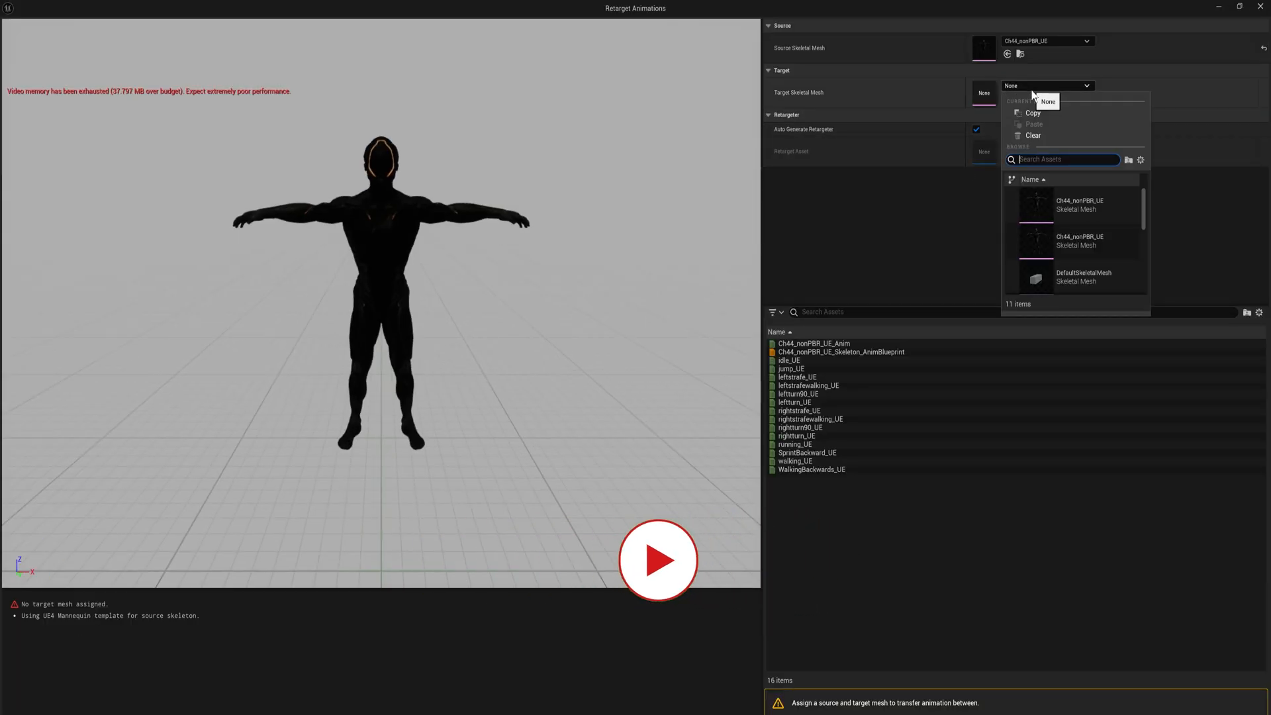
Step: Make SKM_Quinn the target mesh, preview idle_UE on it and select all sixteen animations
{"action": "type", "text": "quin"}
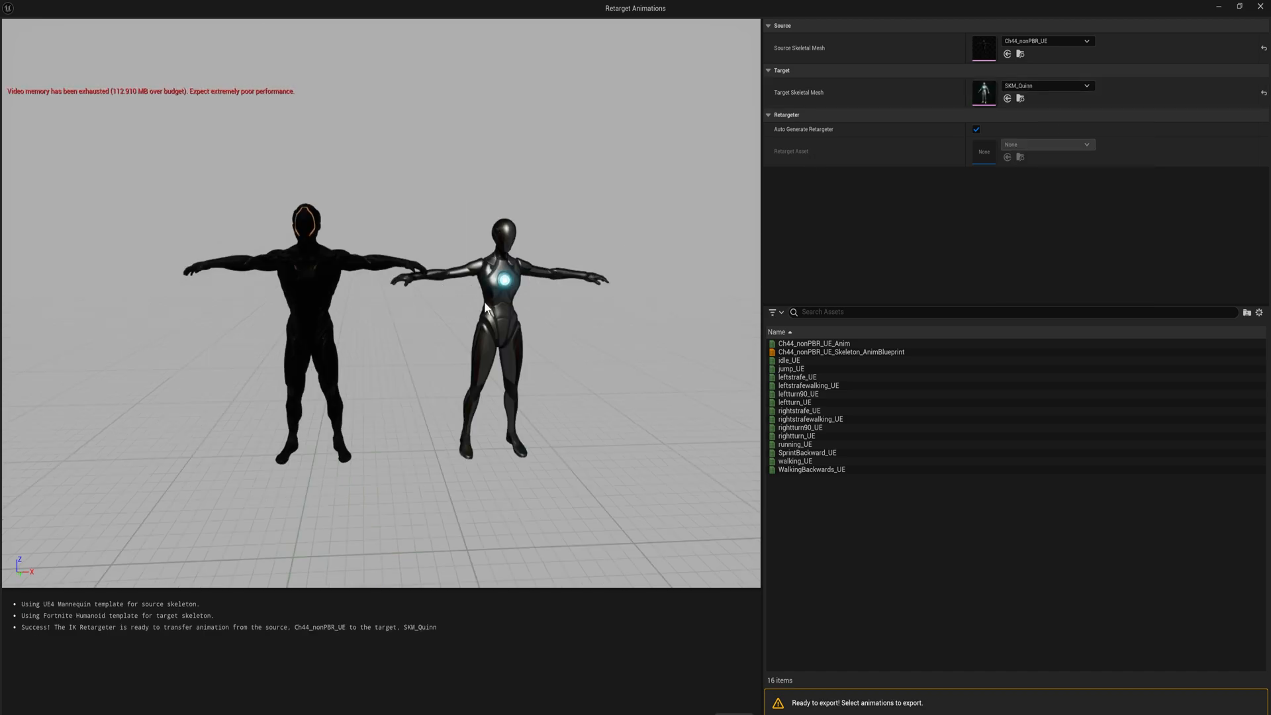
{"action": "mouse_move", "coordinate": [798, 360]}
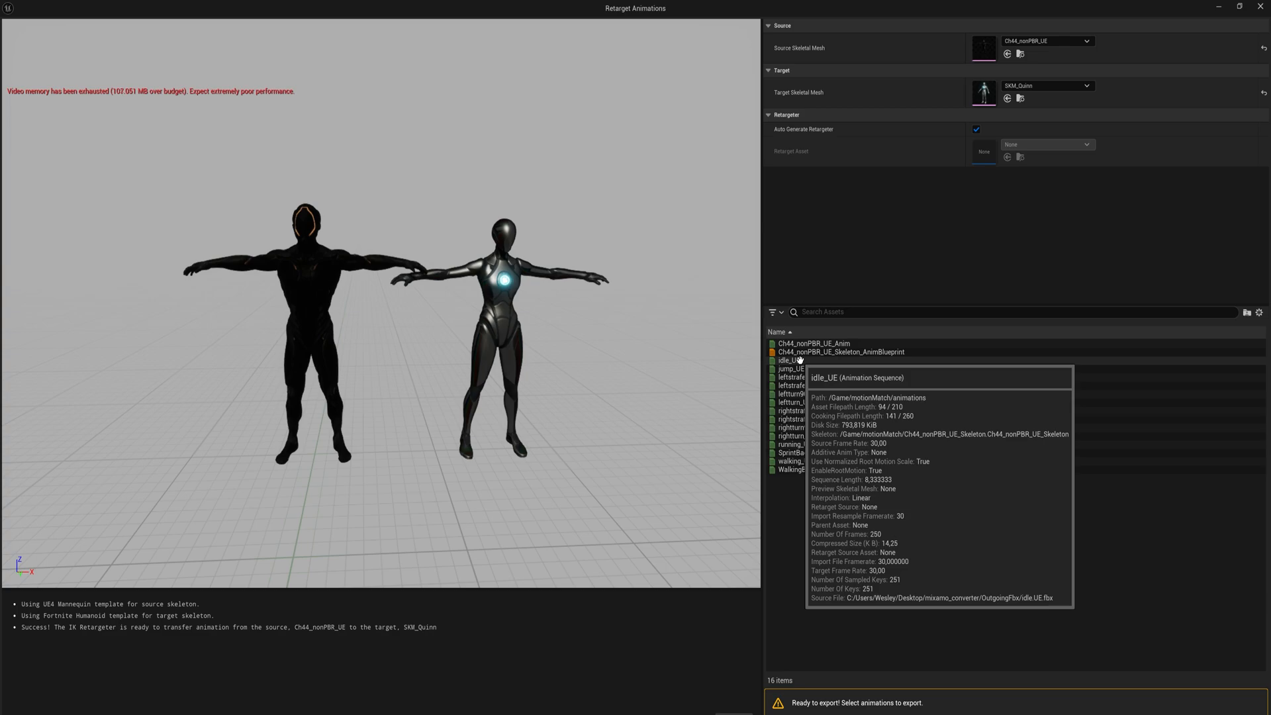
{"action": "left_click", "coordinate": [789, 360]}
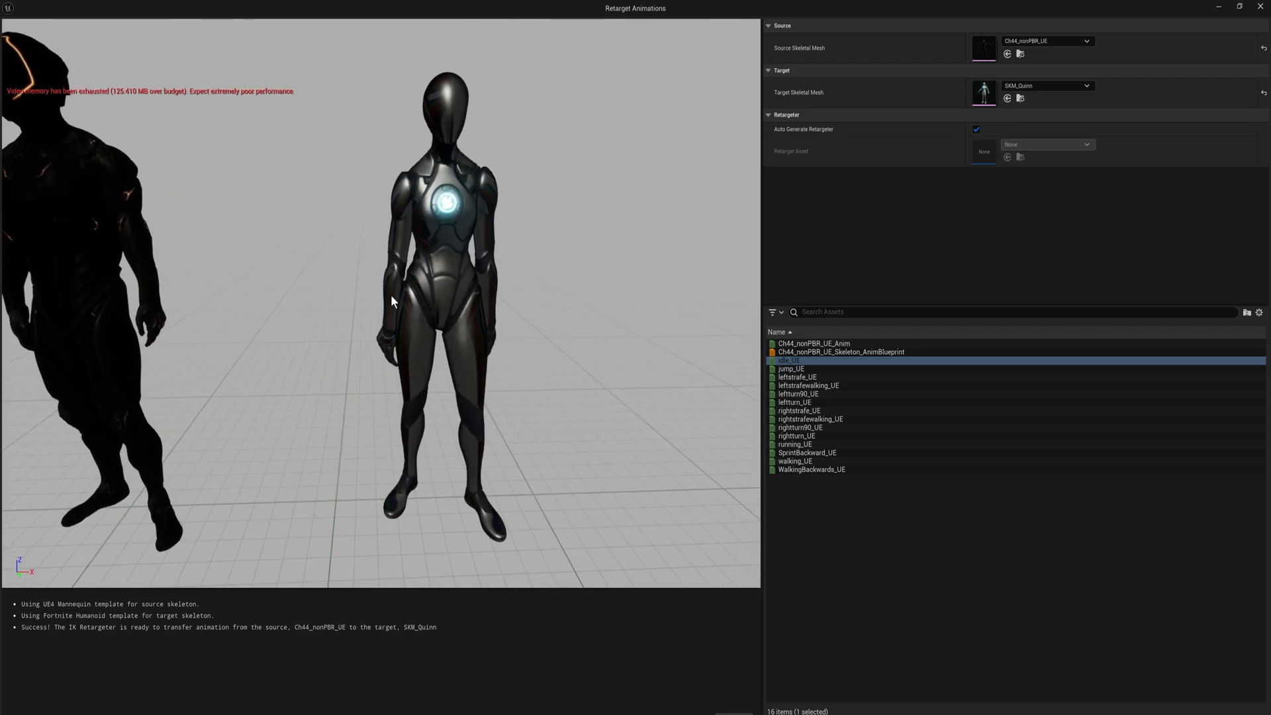
{"action": "left_click", "coordinate": [795, 402]}
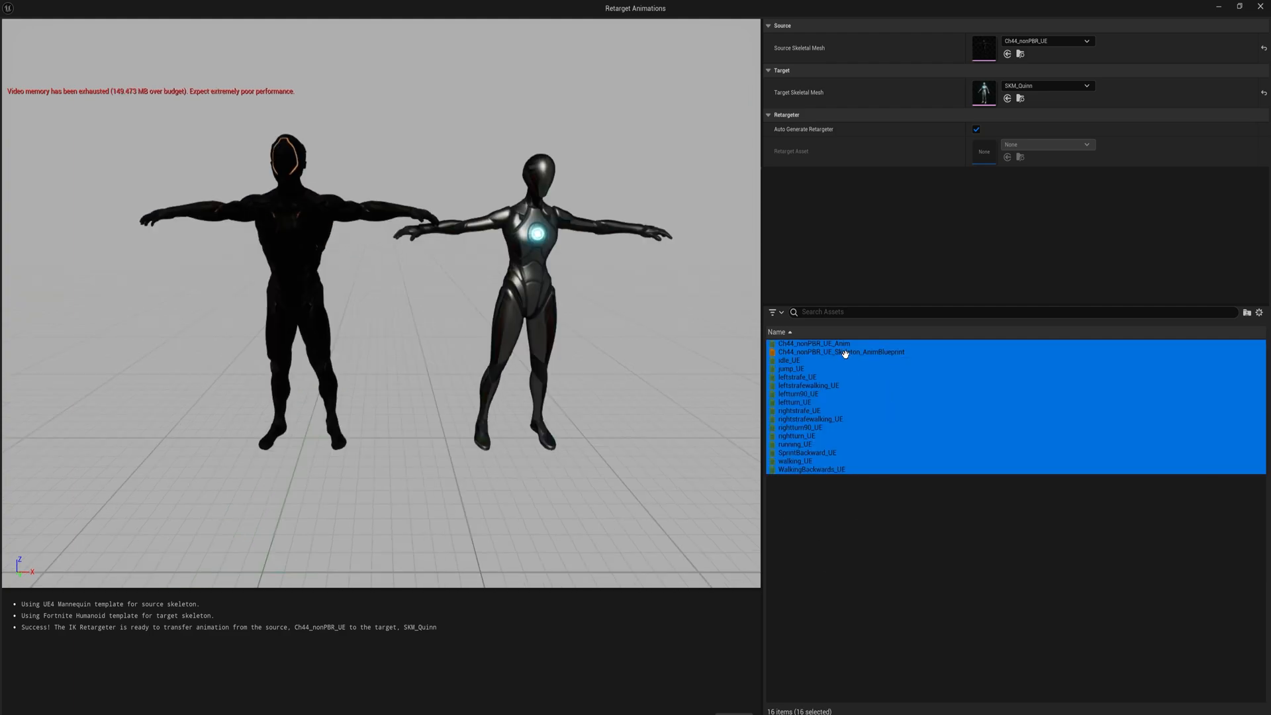
{"action": "mouse_move", "coordinate": [831, 358]}
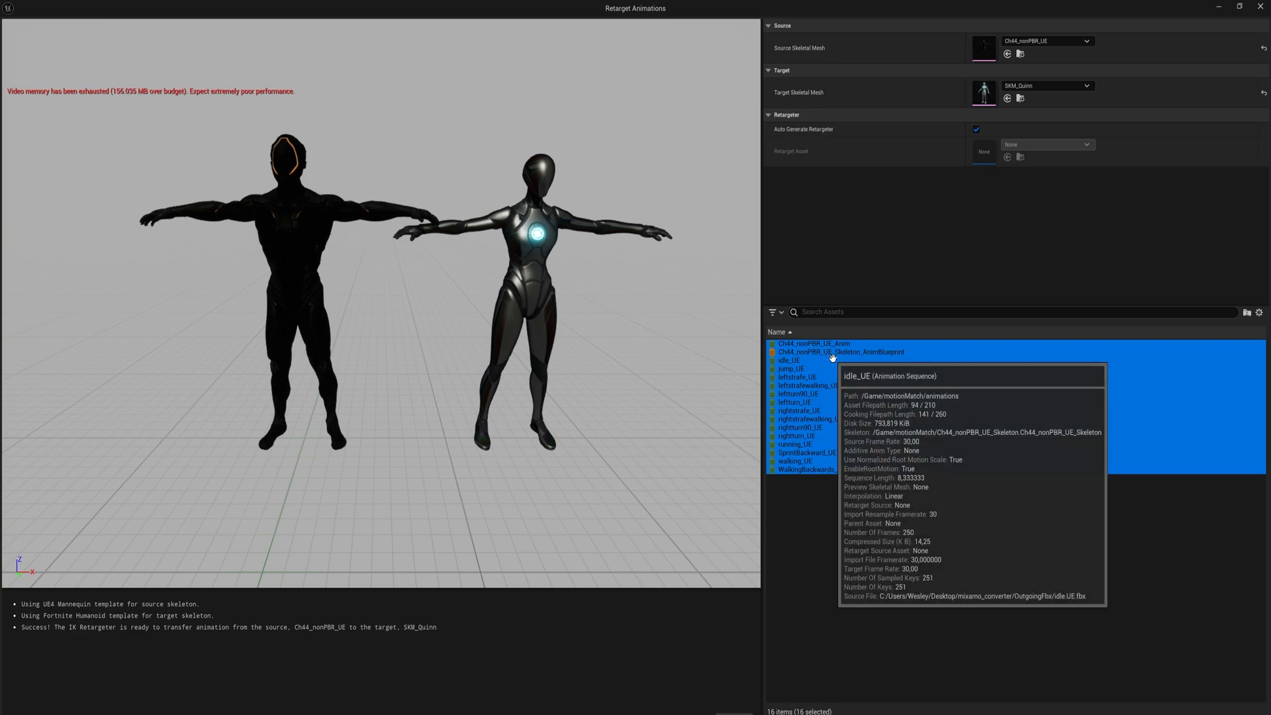
{"action": "mouse_move", "coordinate": [1102, 653]}
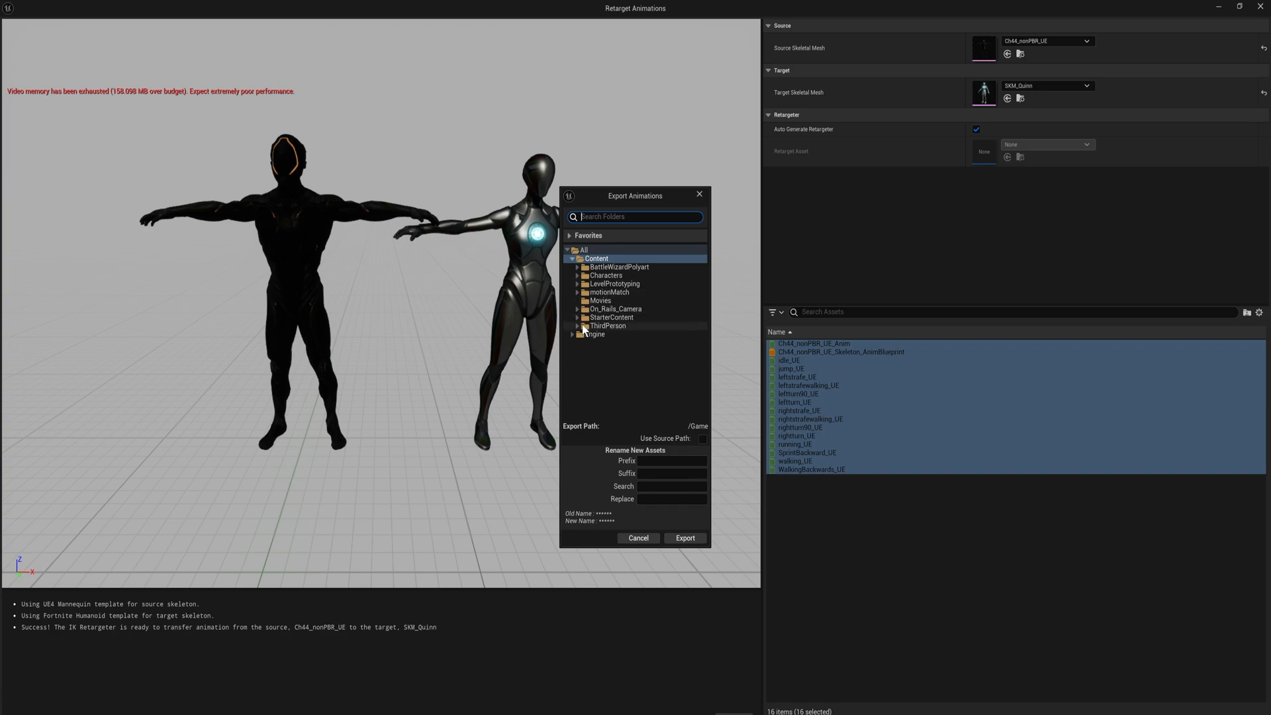
Step: Export the animations to a new Retargeted folder under ThirdPerson with prefix Quin_
{"action": "left_click", "coordinate": [607, 326]}
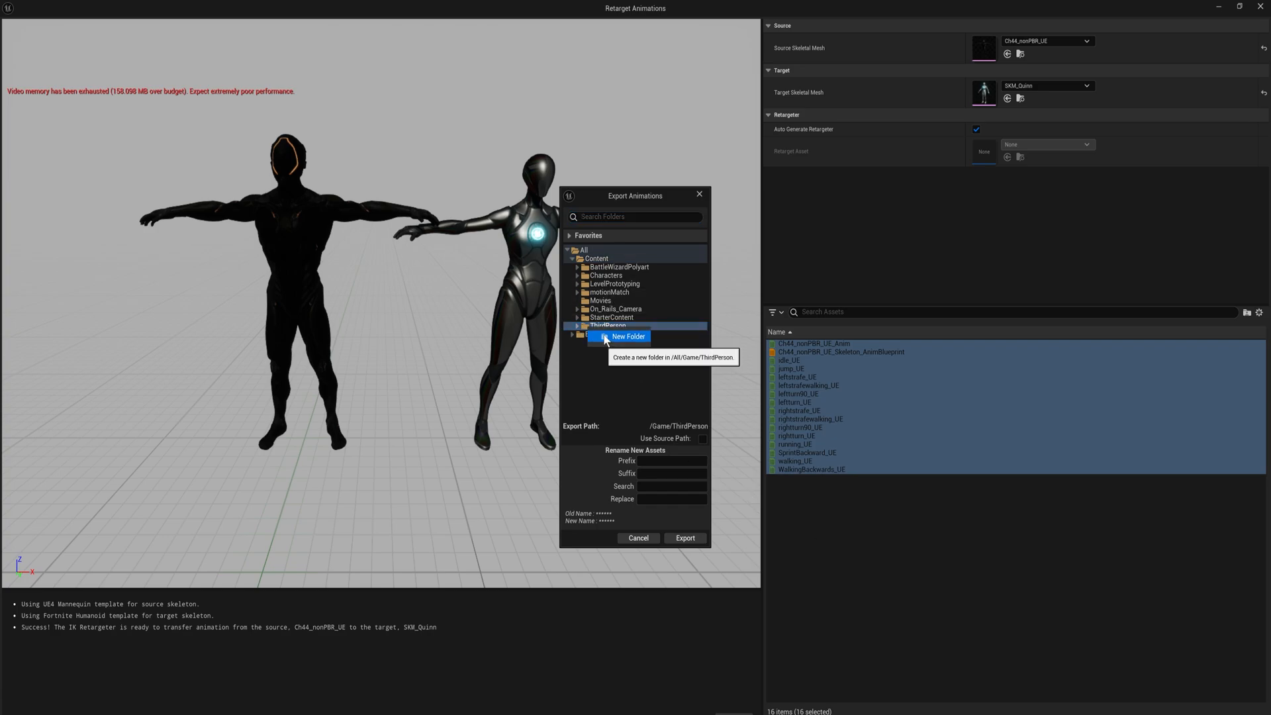
{"action": "left_click", "coordinate": [628, 337]}
{"action": "type", "text": "Qu"}
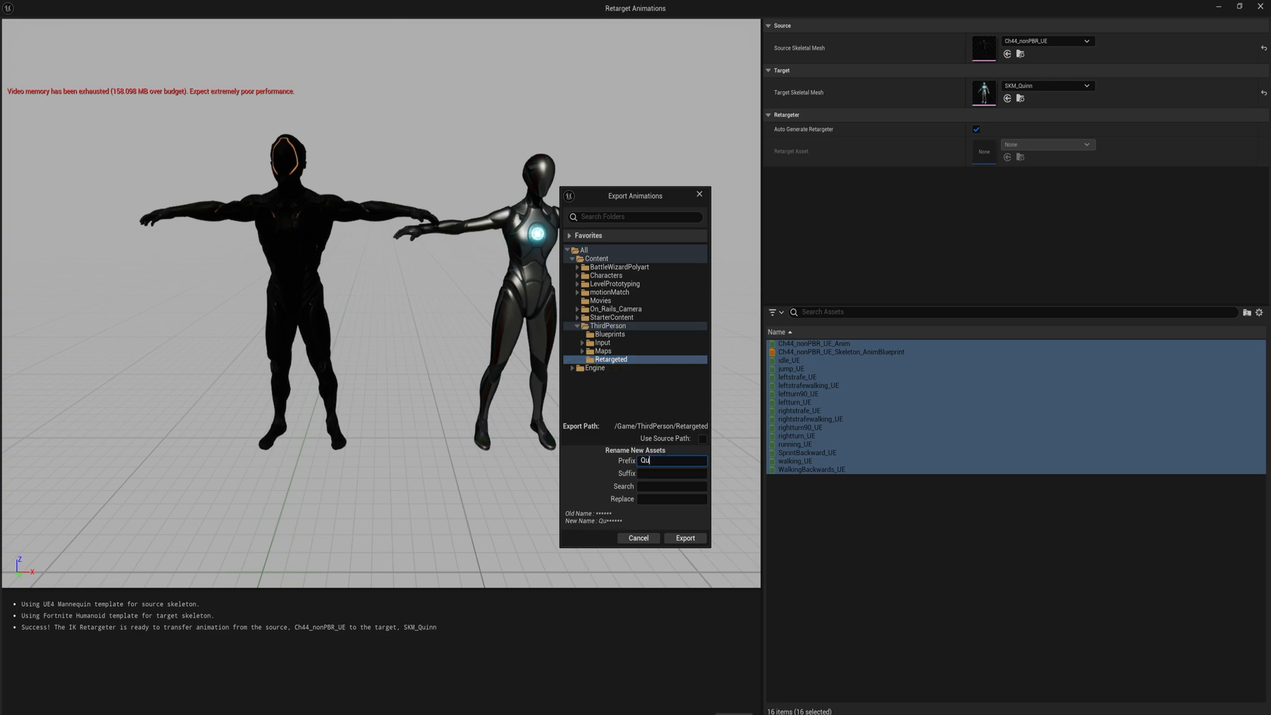
{"action": "type", "text": "in_"}
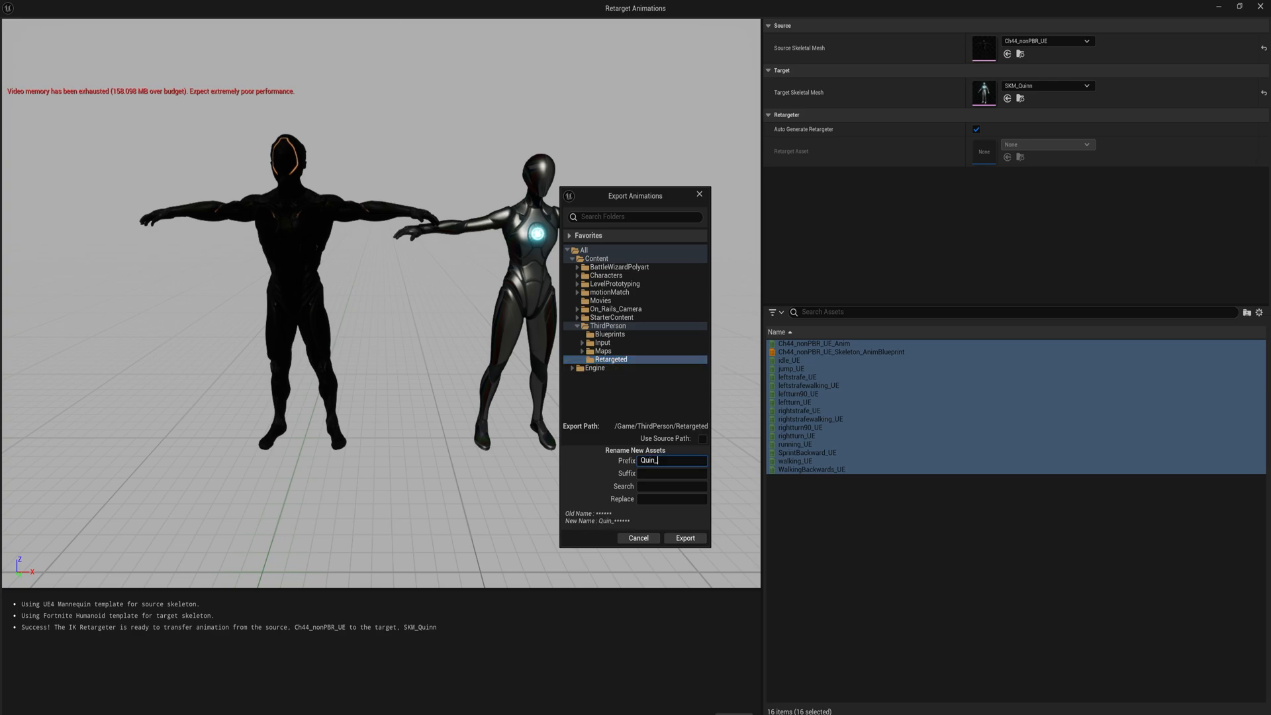
{"action": "left_click", "coordinate": [685, 538]}
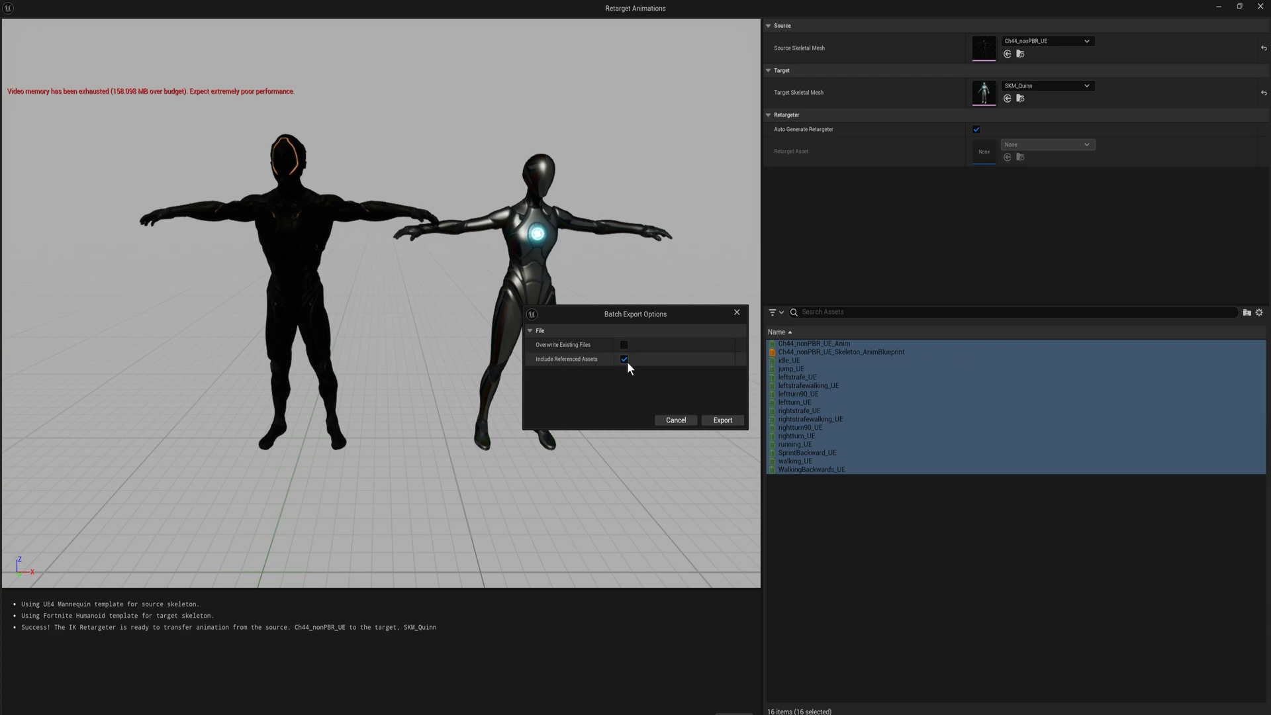
Step: Confirm the batch export with Include Referenced Assets enabled
{"action": "left_click", "coordinate": [723, 420]}
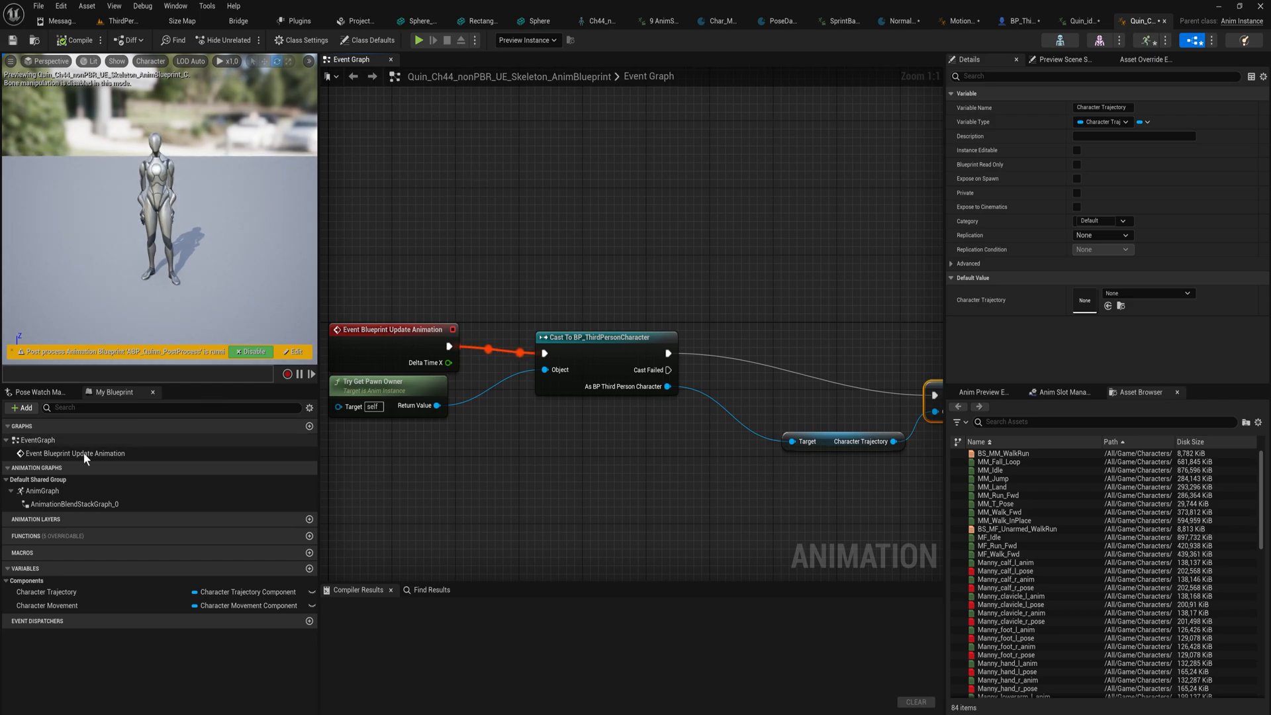
Step: Set the Motion Matching node's database to QUinDB in AnimGraph and recompile the blueprint
{"action": "left_click", "coordinate": [35, 490]}
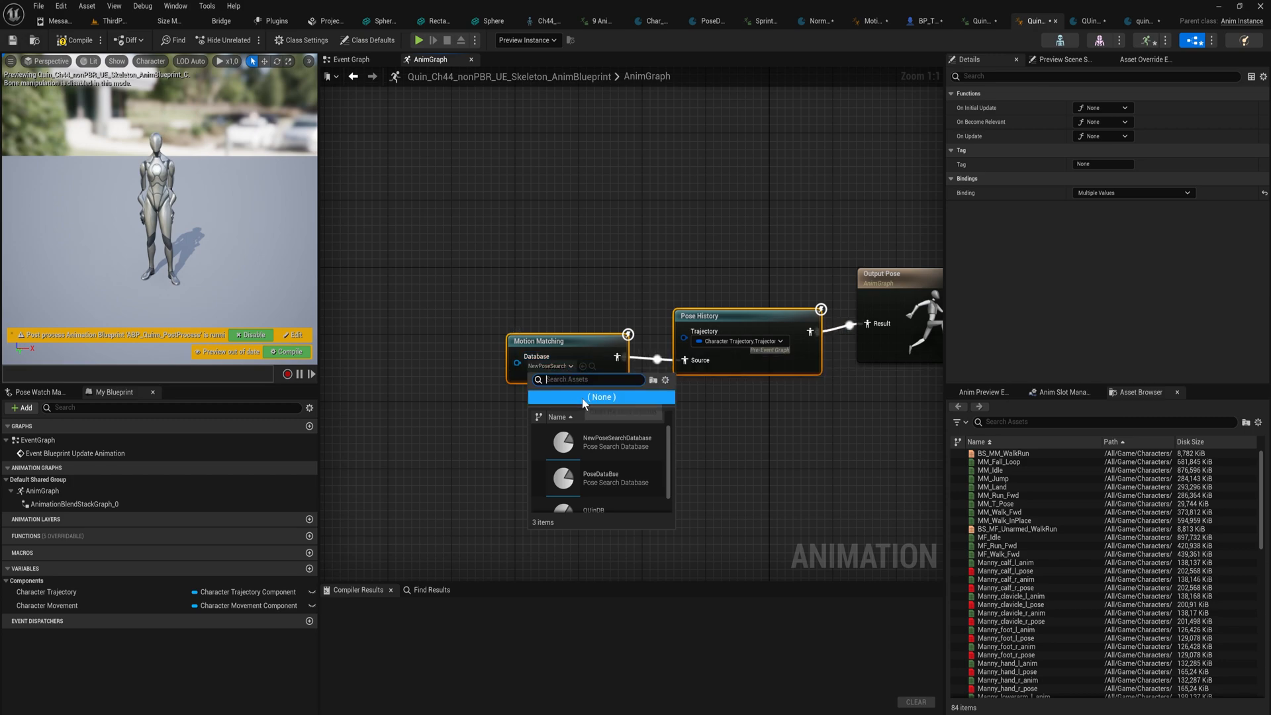
{"action": "left_click", "coordinate": [594, 508]}
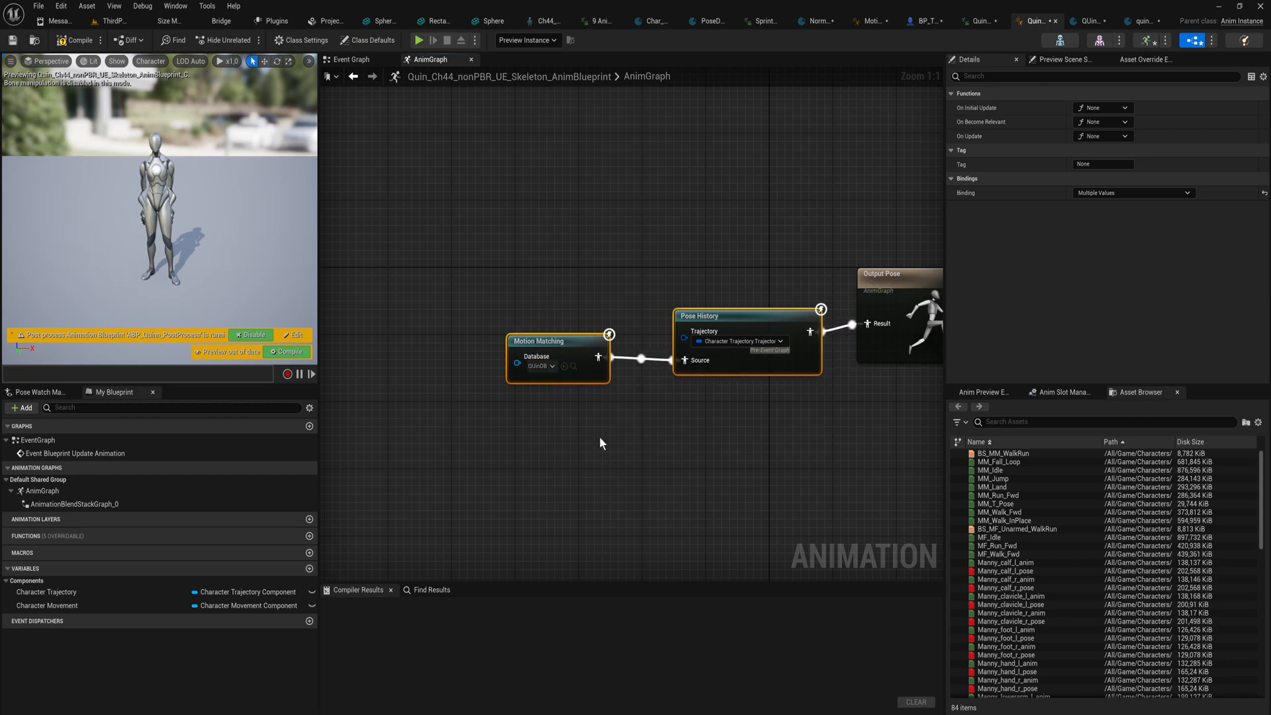
{"action": "left_click", "coordinate": [77, 39]}
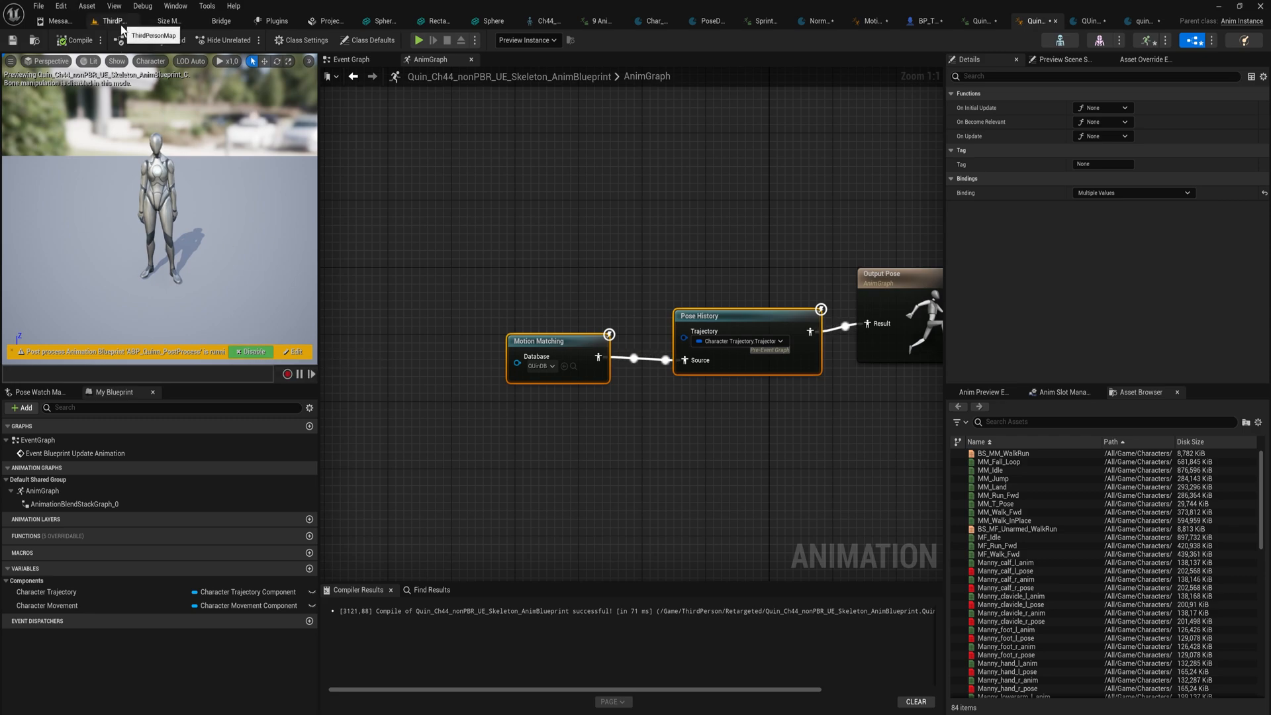
{"action": "left_click", "coordinate": [935, 21]}
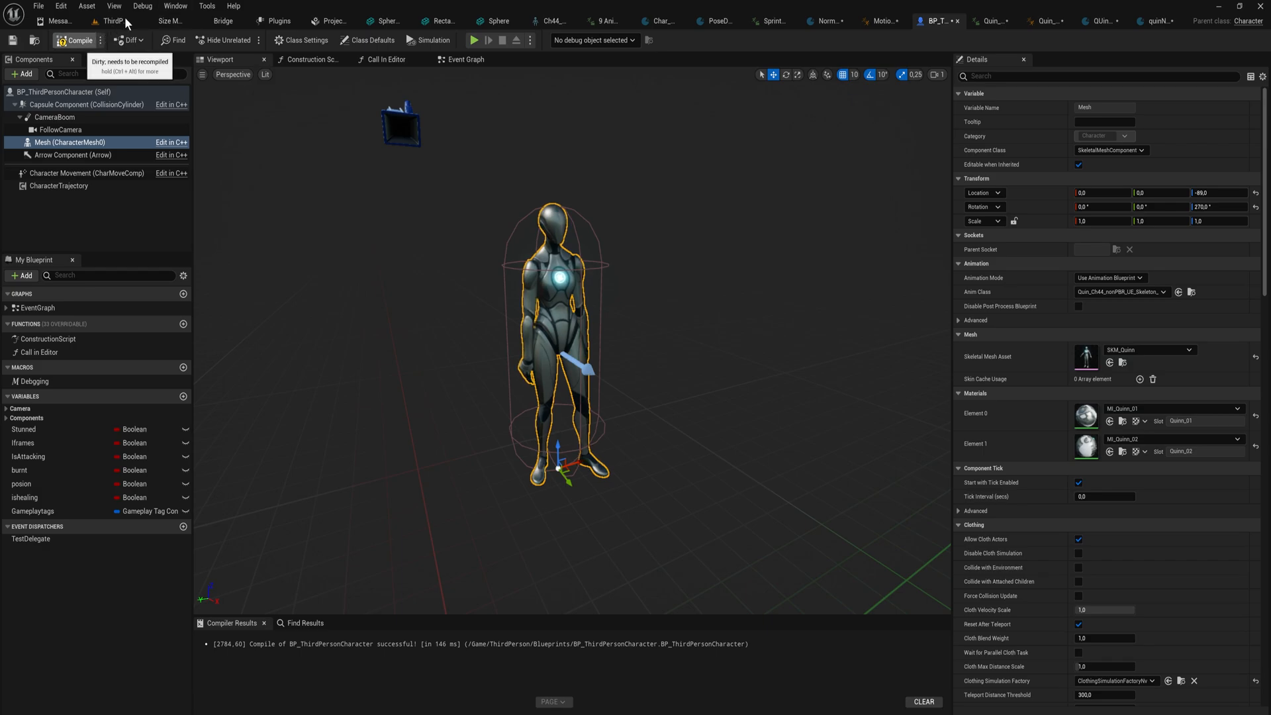
Step: Return to the ThirdPersonMap level and play it to test the character
{"action": "left_click", "coordinate": [117, 21]}
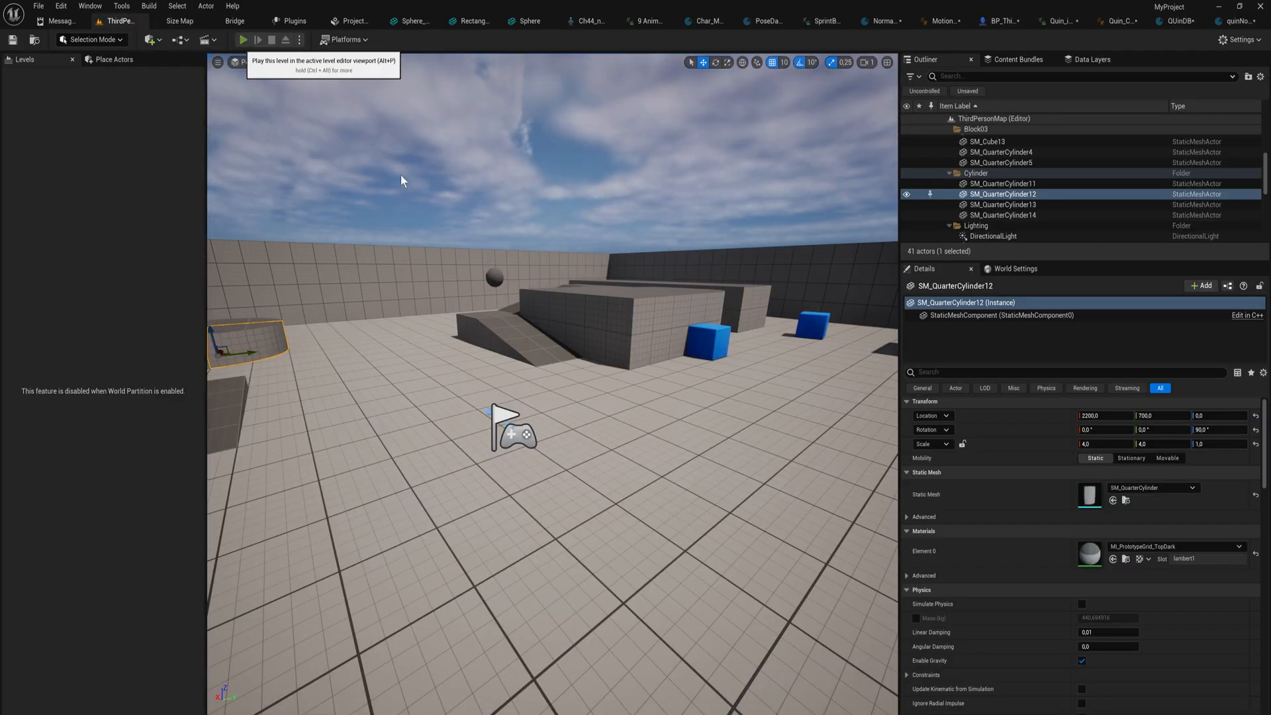
{"action": "left_click", "coordinate": [247, 38]}
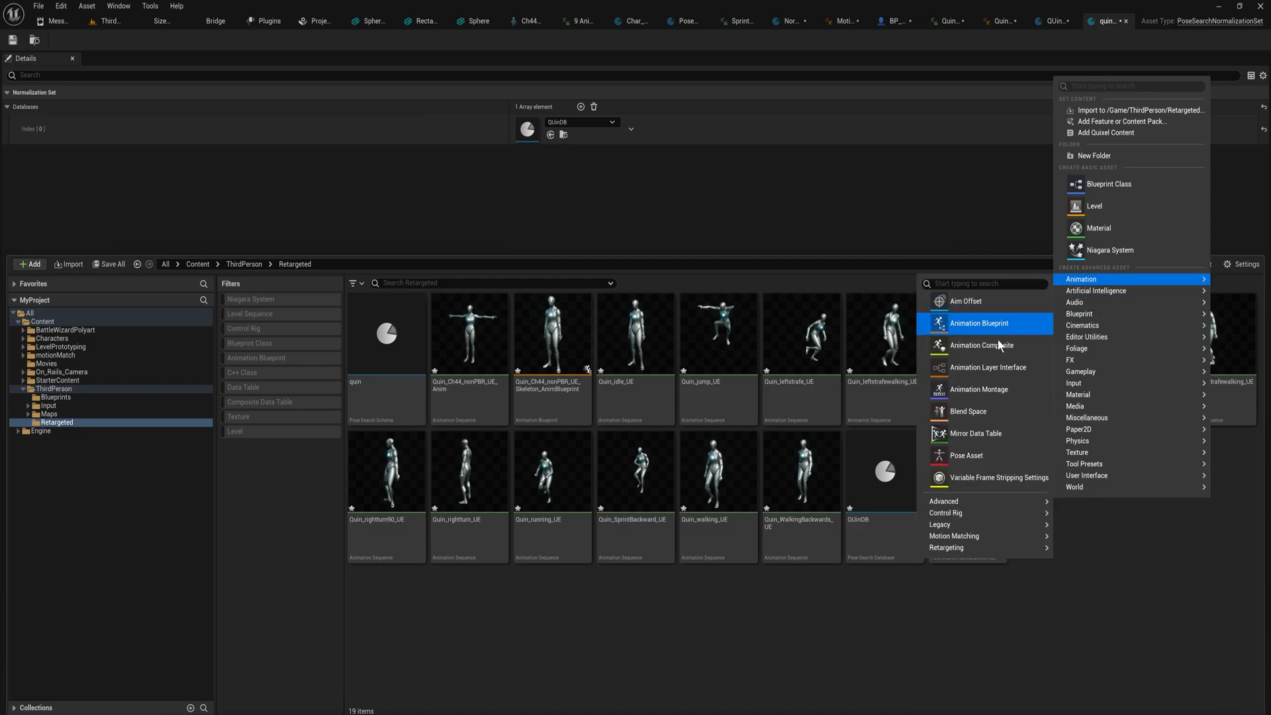
{"action": "mouse_move", "coordinate": [977, 548]}
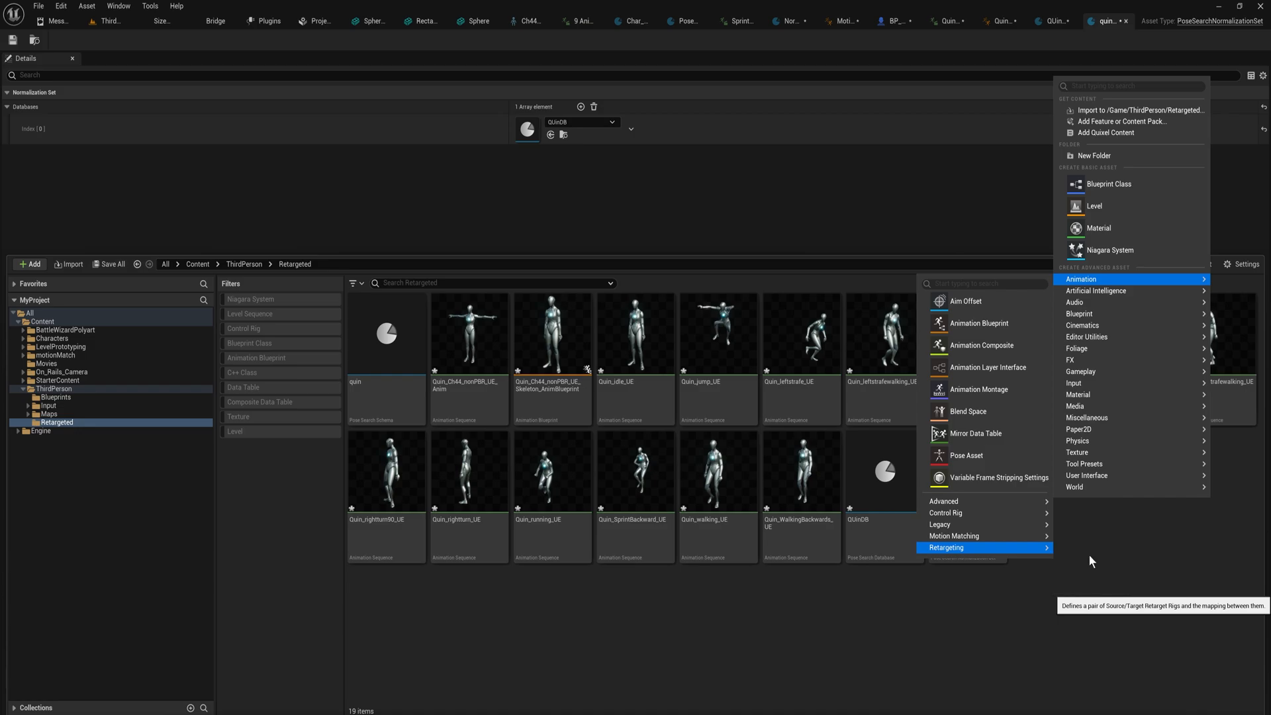
Step: Create a new IK Retargeter asset via Animation > Retargeting in the Retargeted folder
{"action": "left_click", "coordinate": [946, 548]}
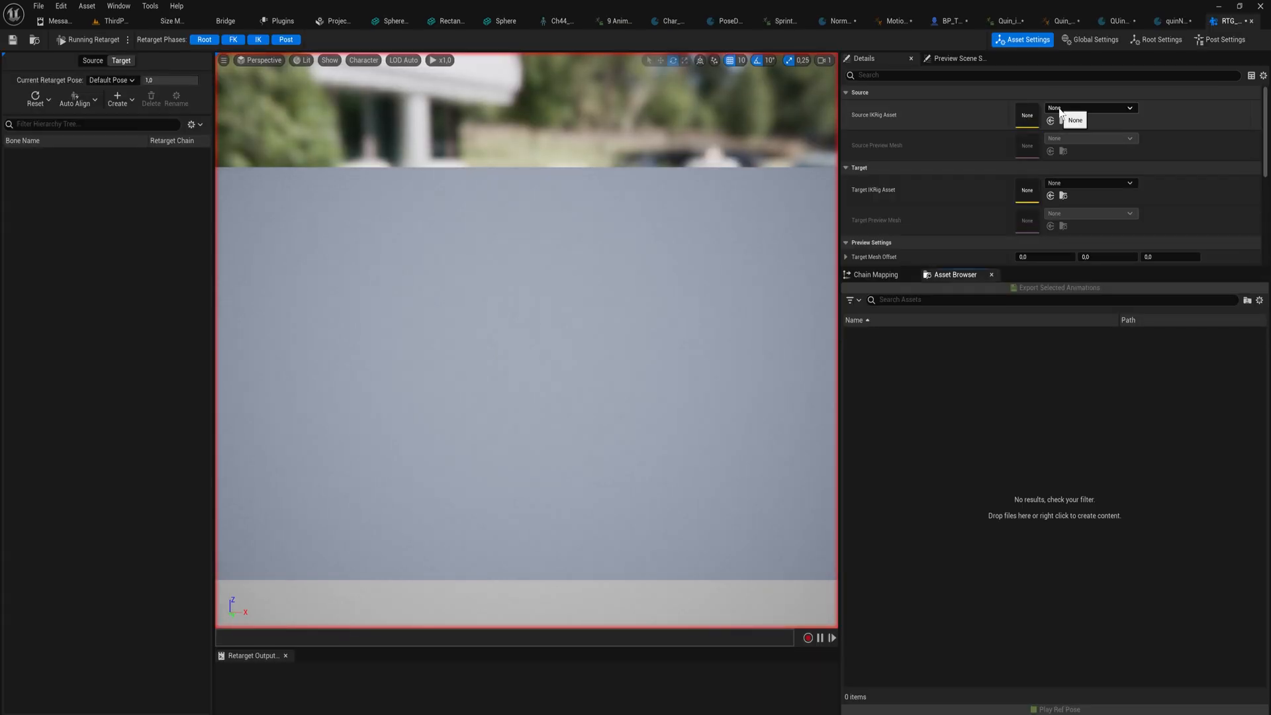